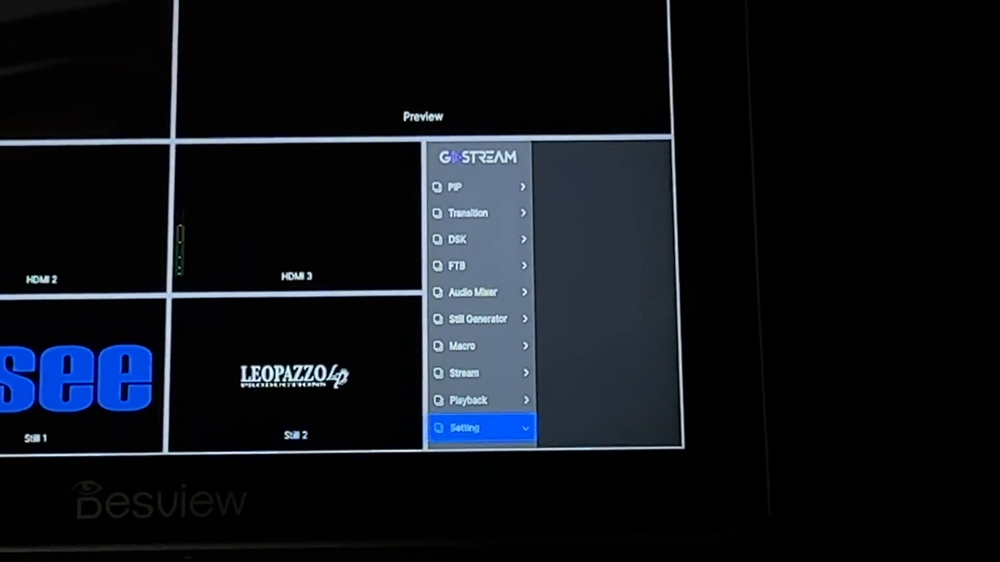
- Show the Version page under Setting, revealing firmware 1.0.4, build 052F201A and the device ID
left_click(481, 428)
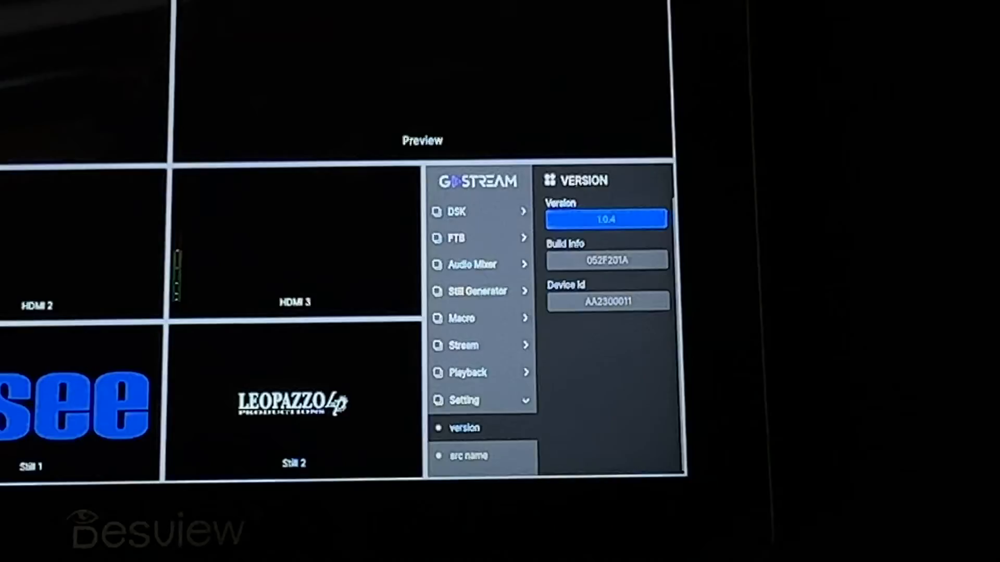